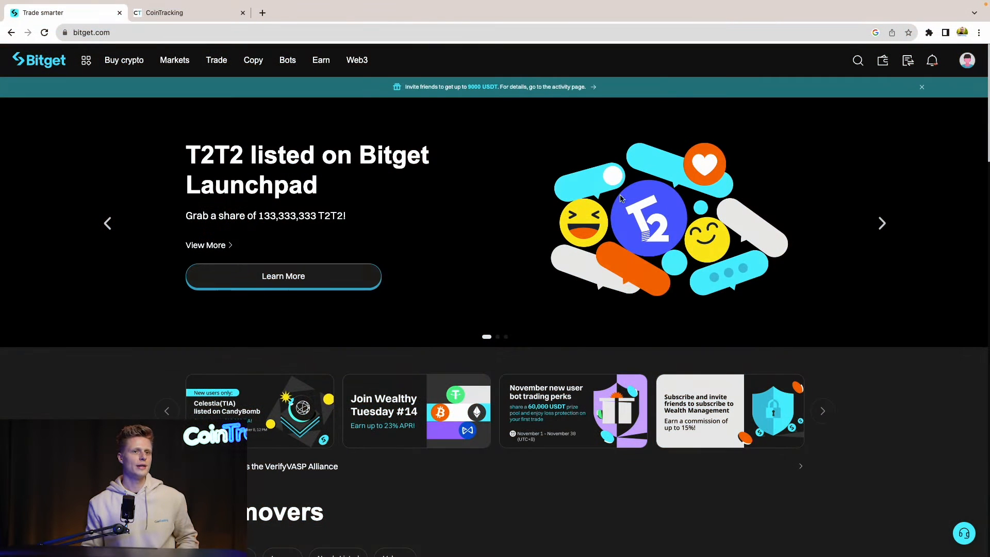
pyautogui.moveTo(769, 178)
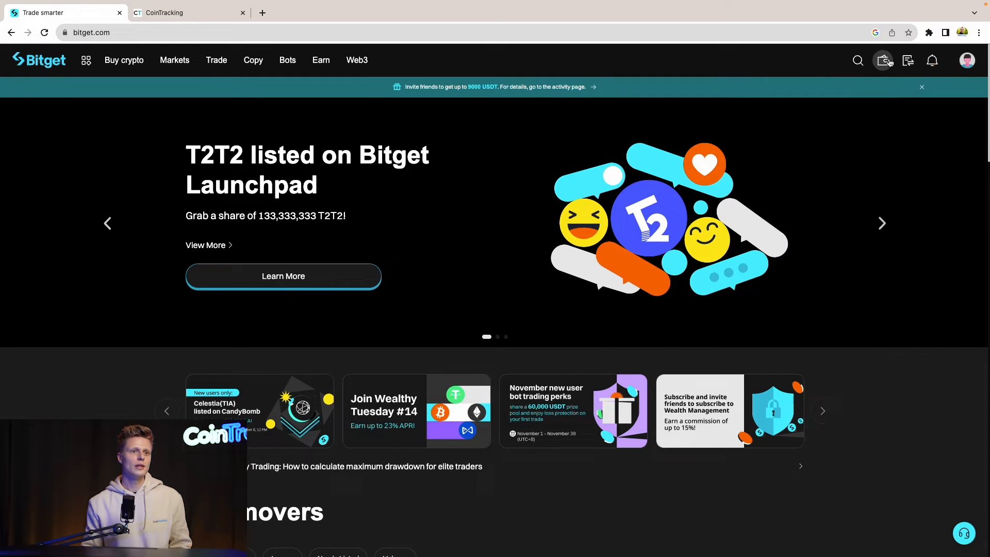
# Navigate from Assets to the Spot account's transaction history and start a records export
pyautogui.click(882, 60)
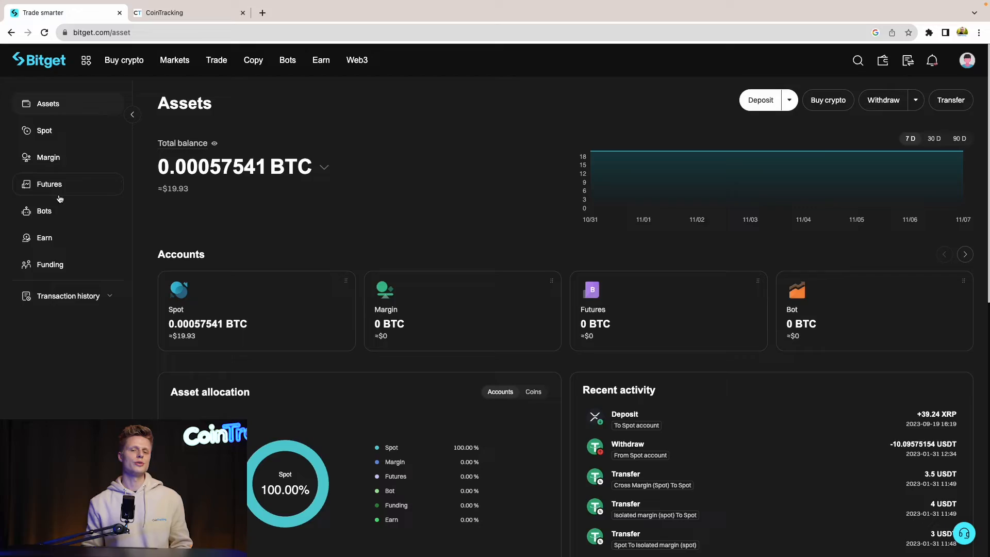
pyautogui.moveTo(111, 165)
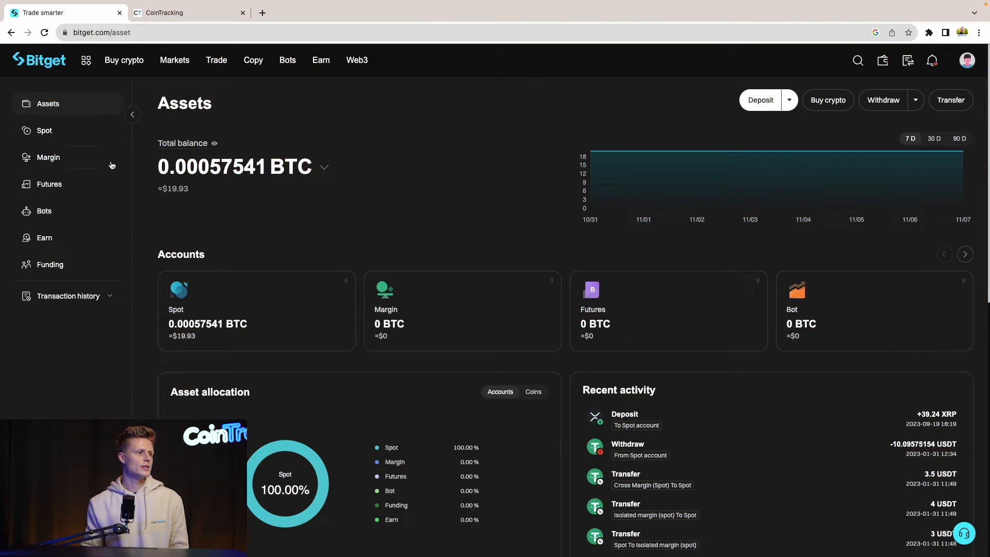
pyautogui.click(45, 131)
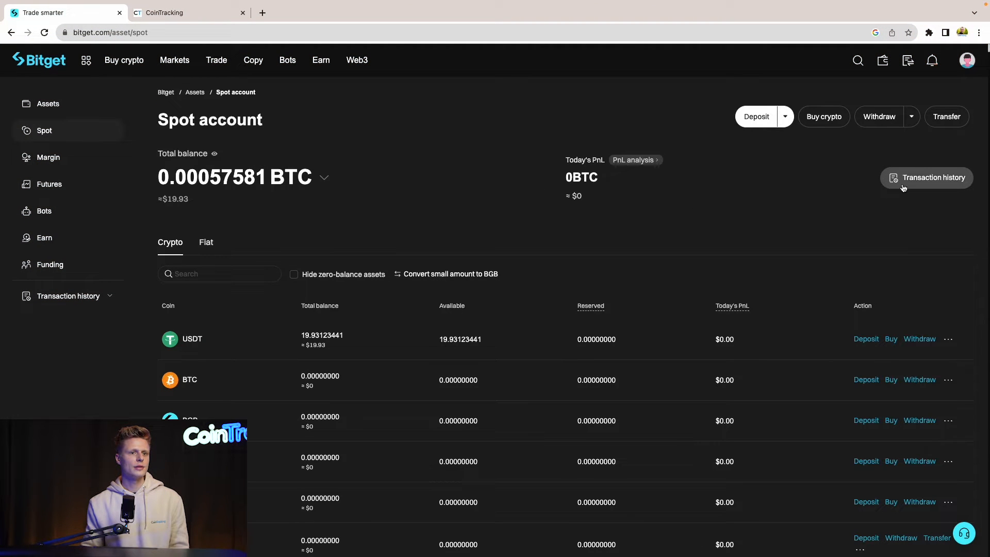
pyautogui.click(927, 177)
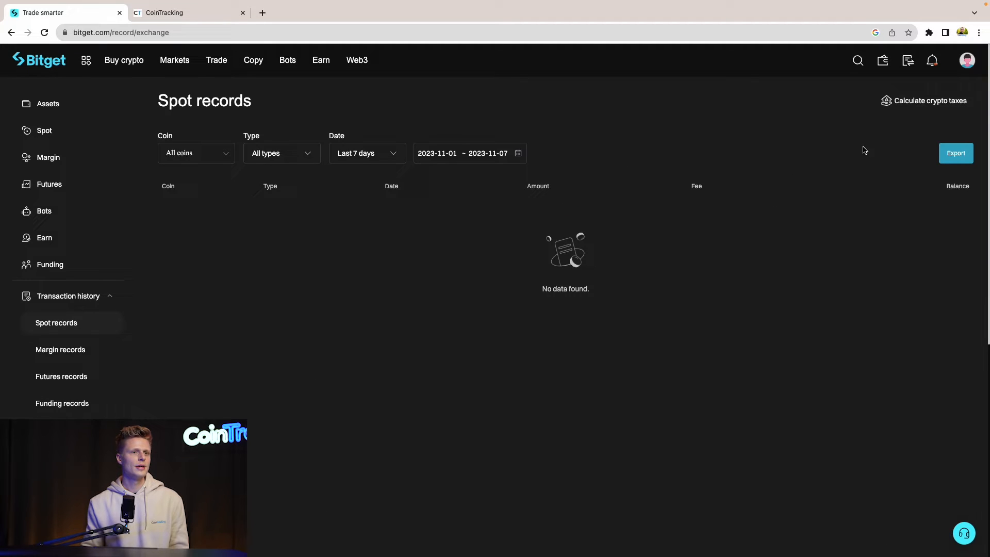
pyautogui.click(956, 152)
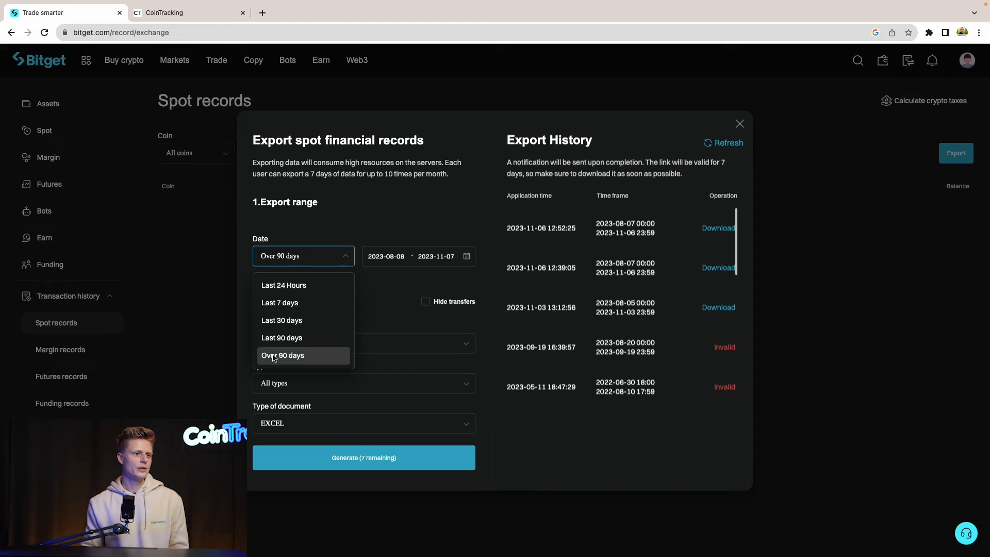
# Generate a spot records CSV for over 90 days (2023-08-08 to 2023-11-07) and close the form
pyautogui.click(284, 355)
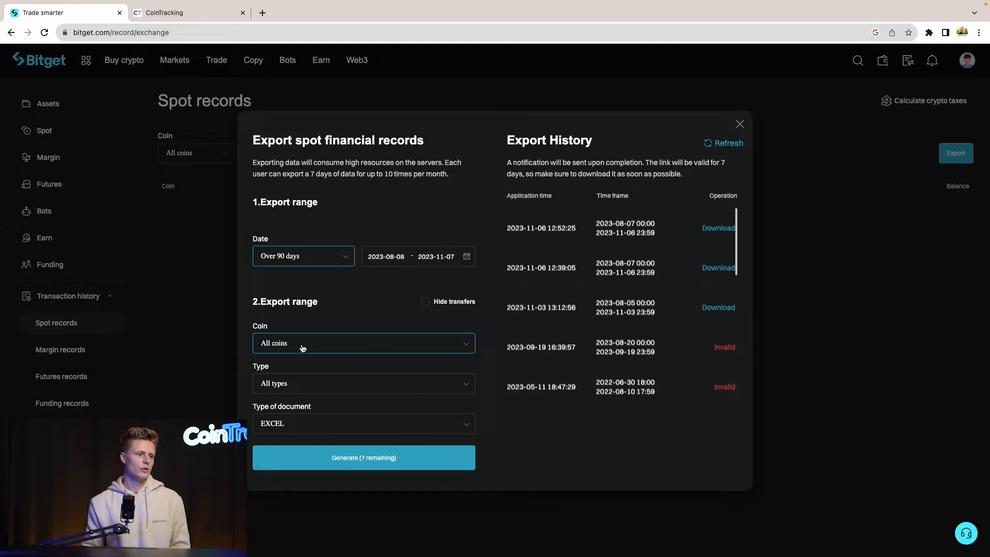
pyautogui.moveTo(264, 428)
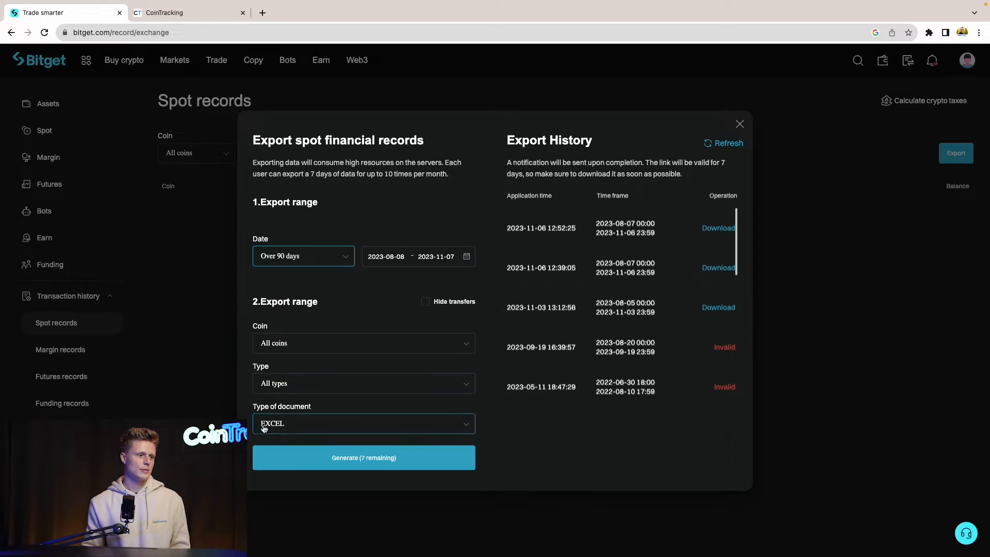
pyautogui.click(363, 423)
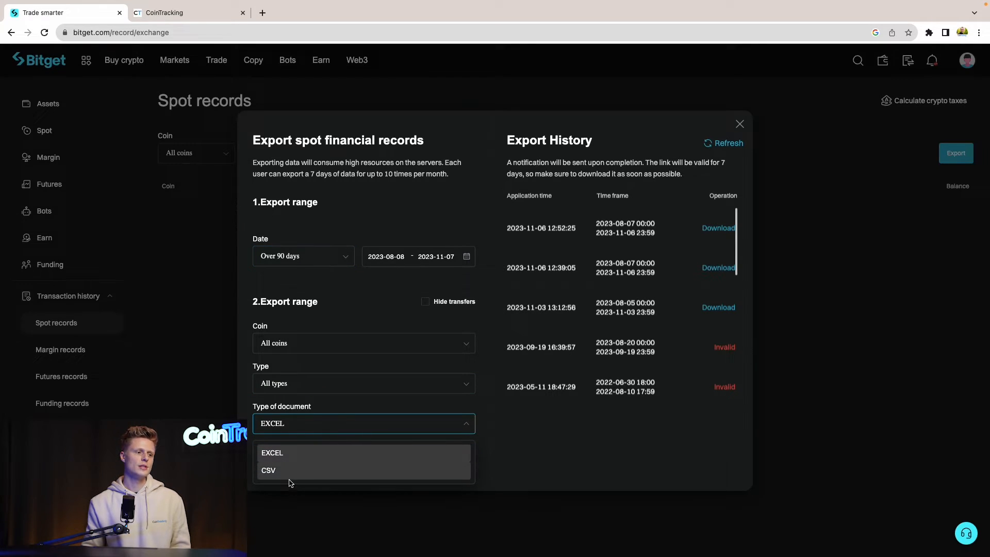
pyautogui.click(268, 470)
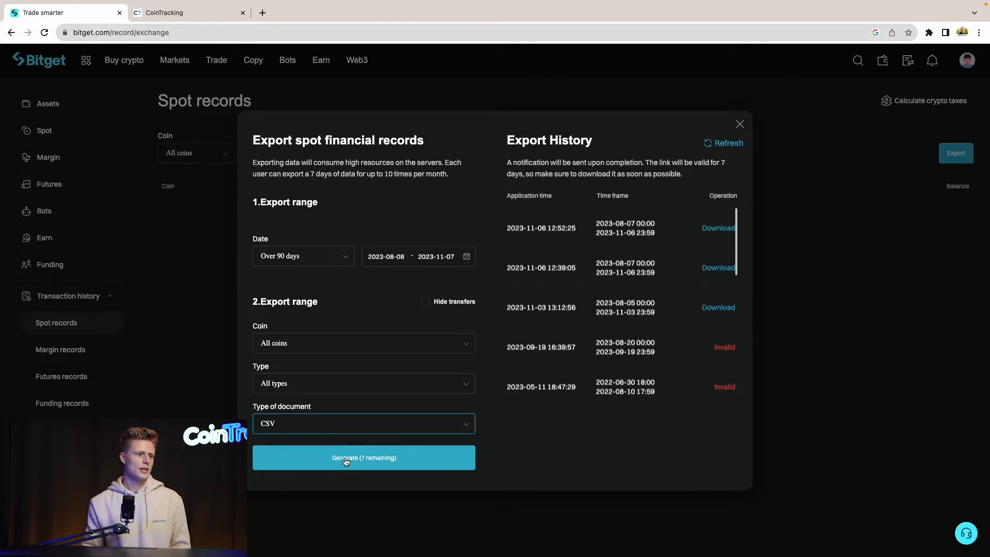
pyautogui.click(363, 457)
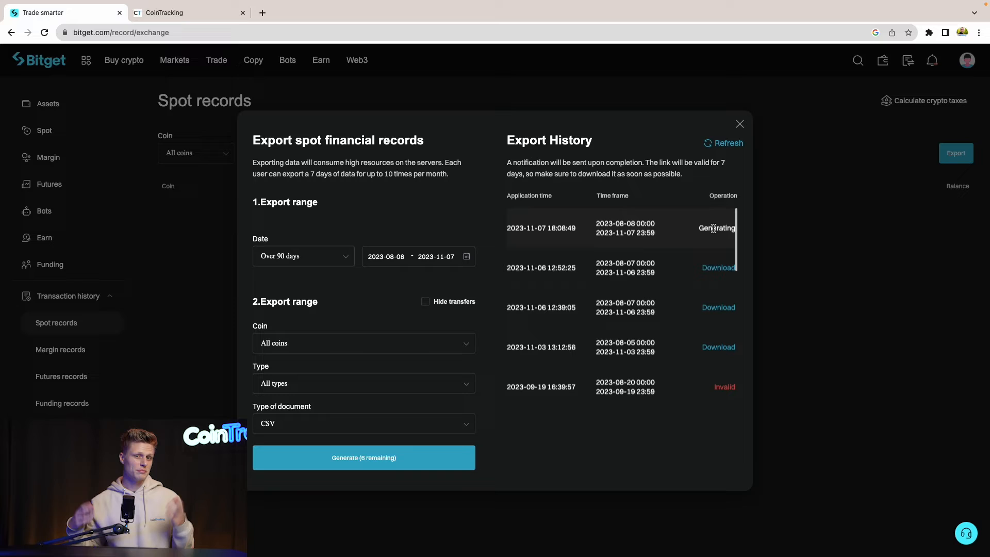
pyautogui.moveTo(648, 232)
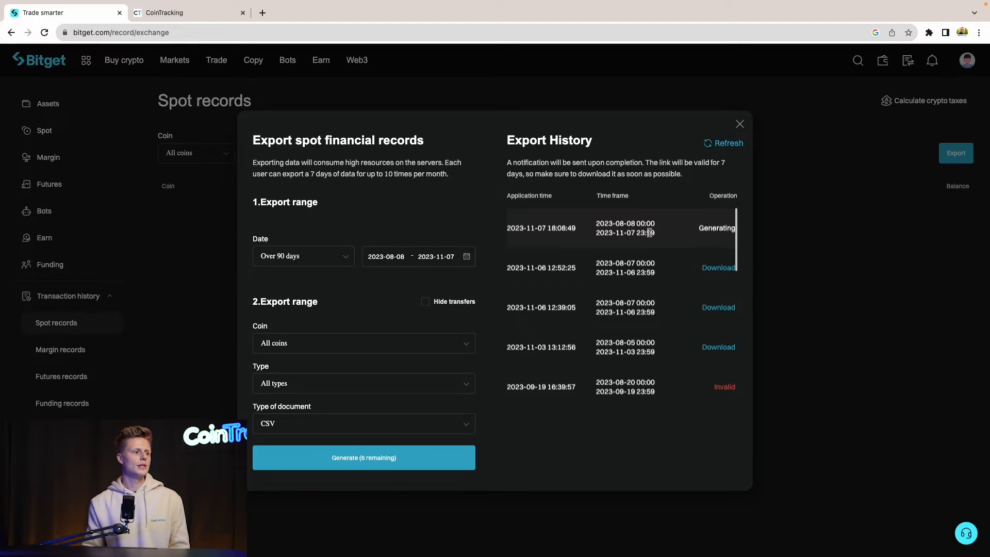
pyautogui.moveTo(640, 266)
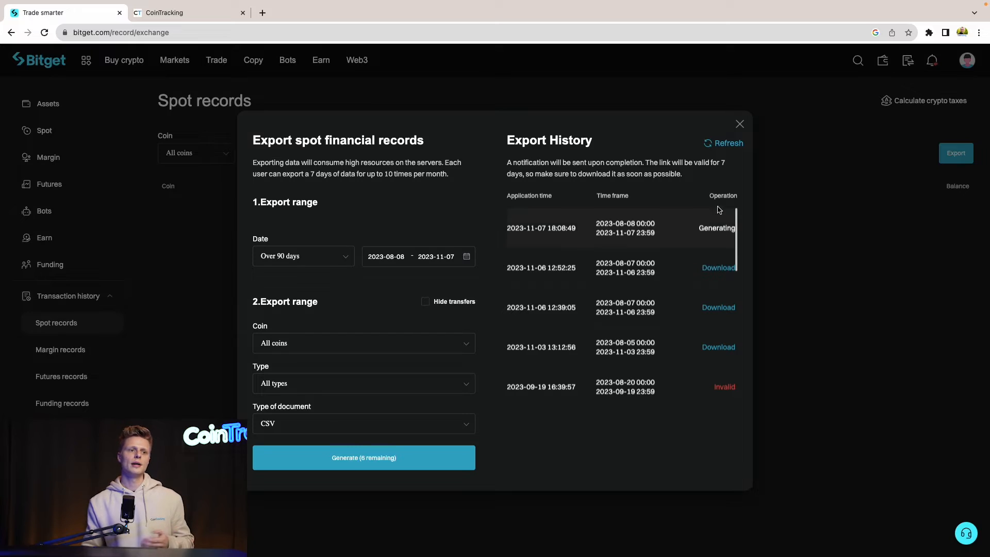
pyautogui.click(724, 143)
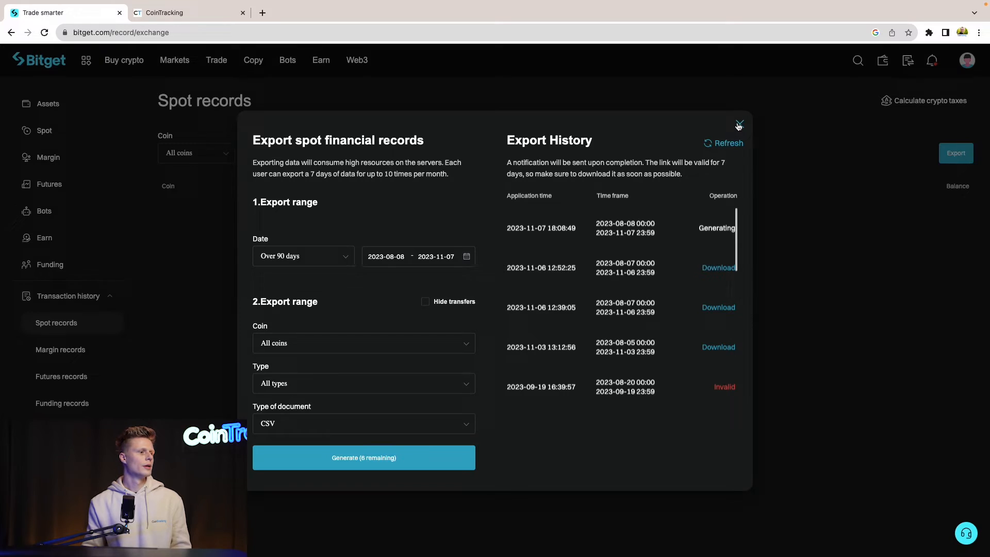
pyautogui.click(738, 124)
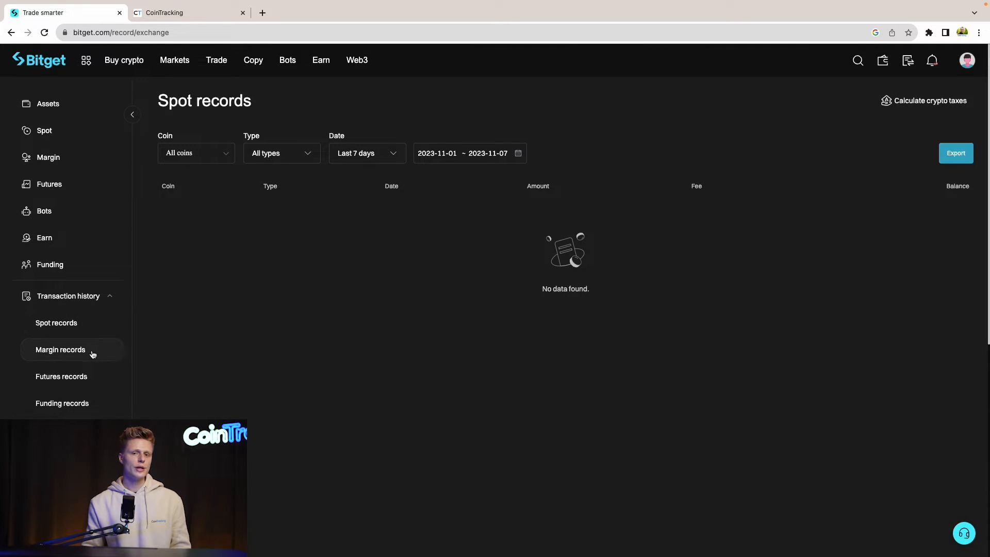
# Generate a margin records CSV for over 90 days and close the form, landing on futures records
pyautogui.click(60, 350)
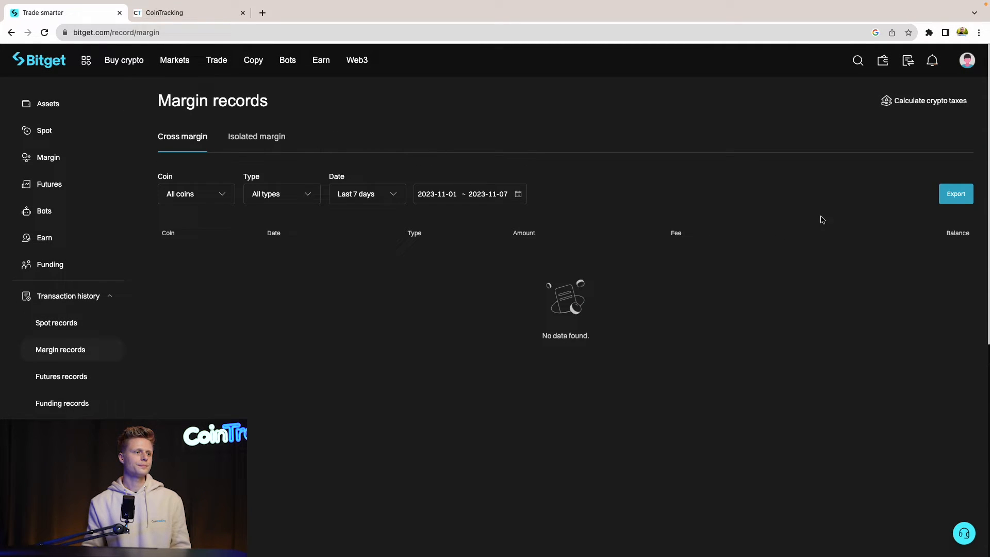
pyautogui.click(955, 194)
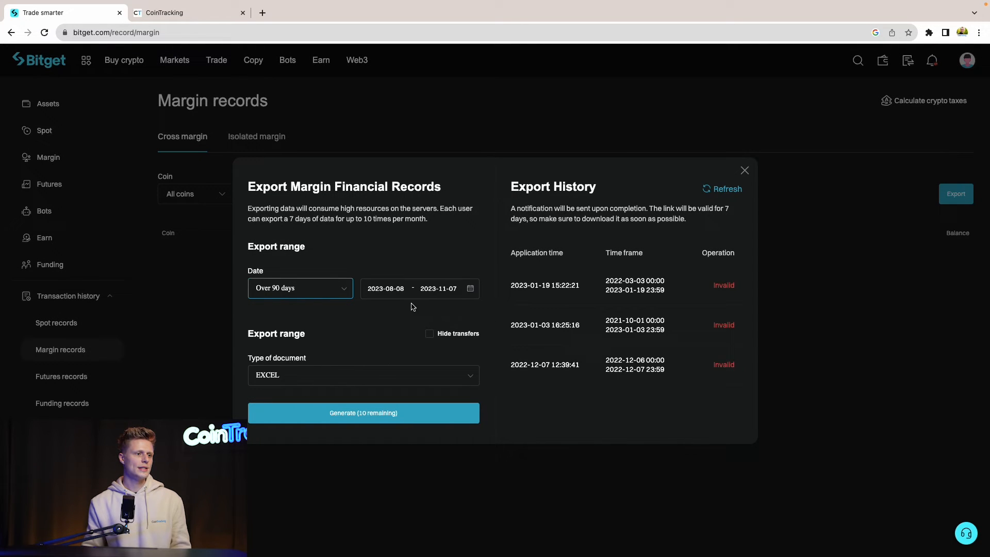
pyautogui.click(363, 375)
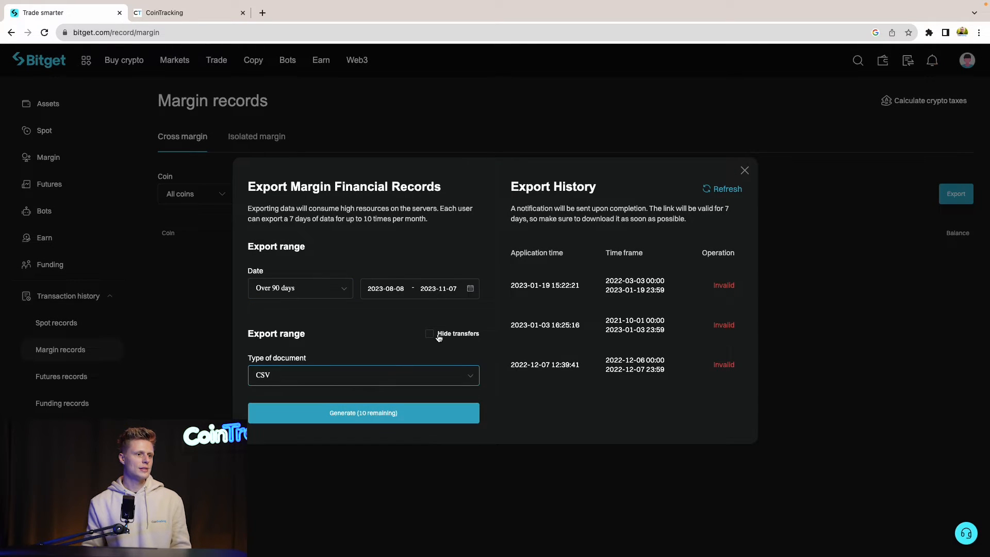
pyautogui.click(364, 412)
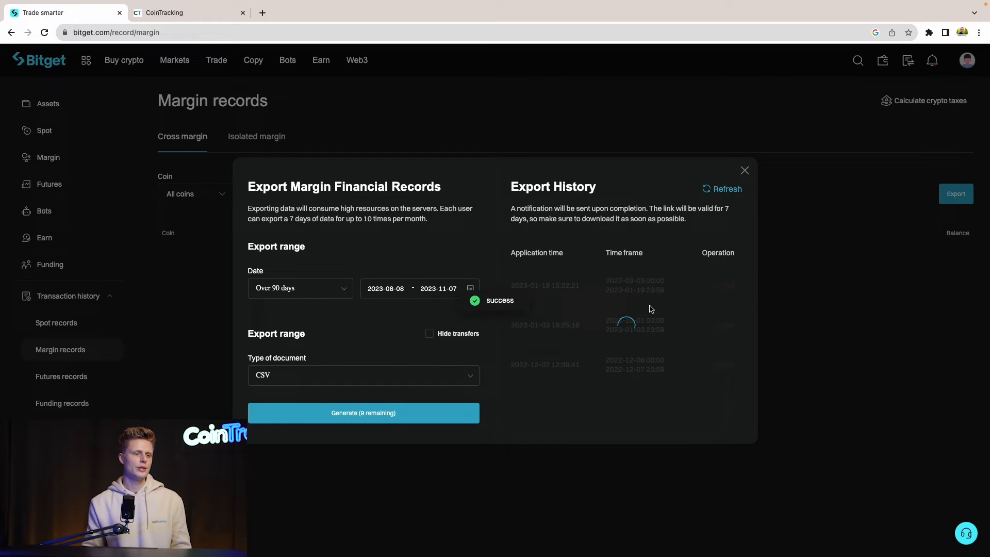
pyautogui.click(362, 413)
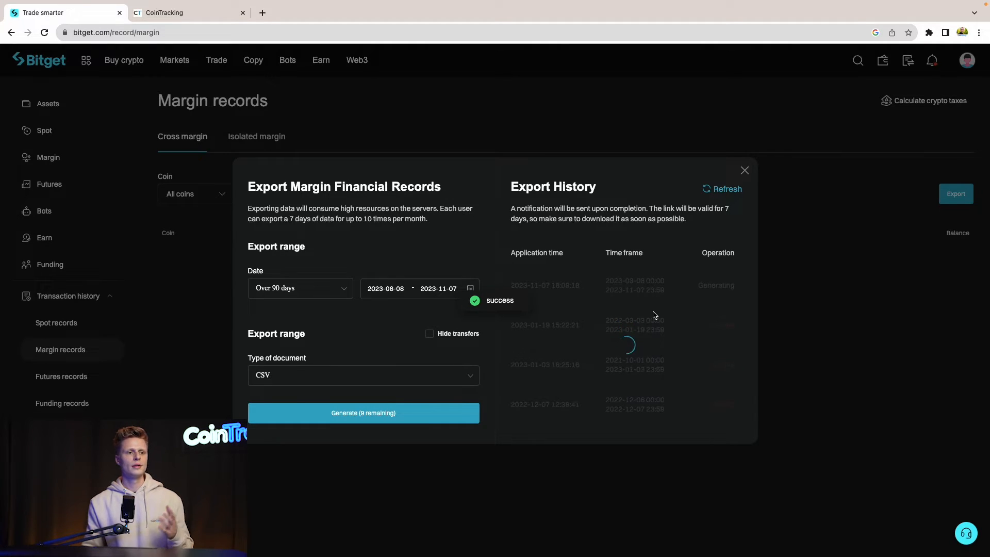
pyautogui.click(722, 189)
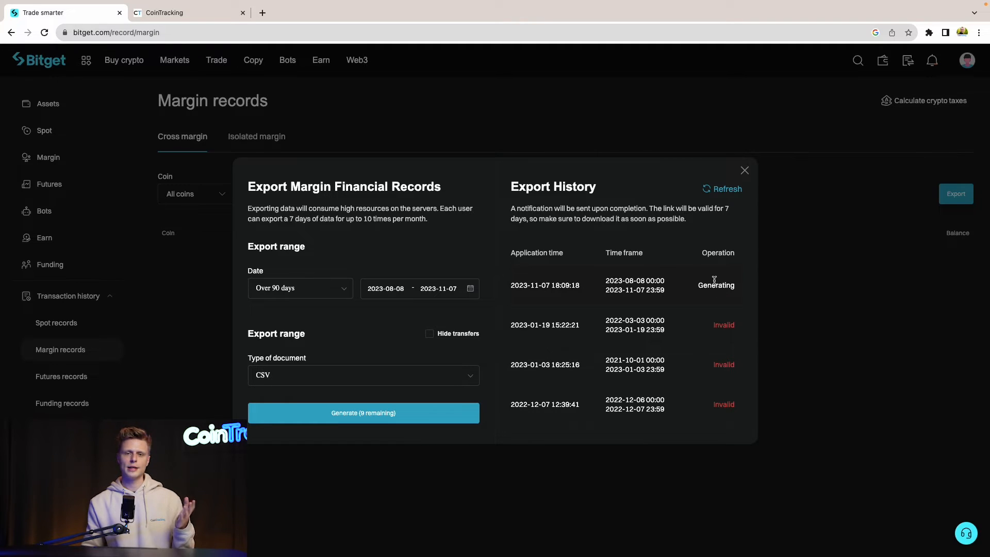
pyautogui.moveTo(698, 251)
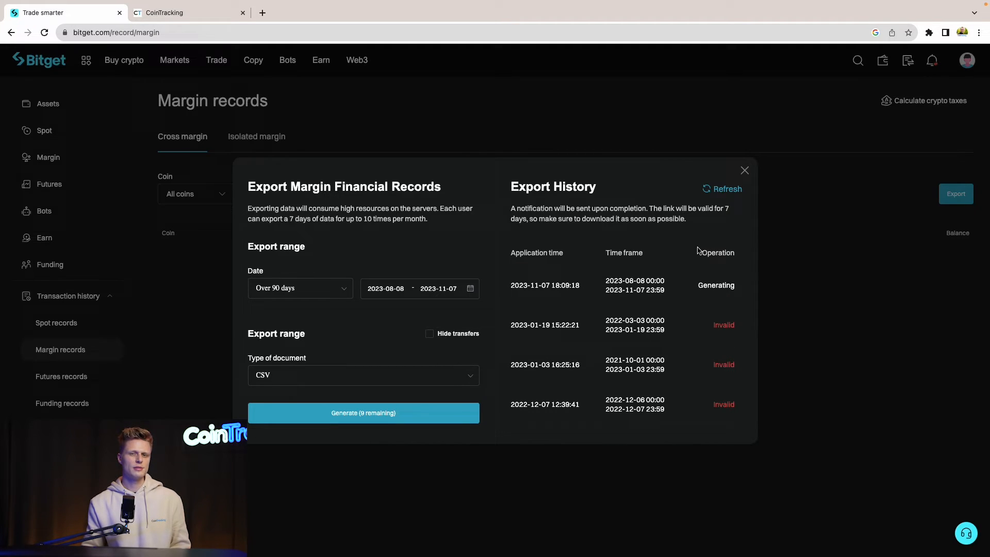
pyautogui.moveTo(745, 171)
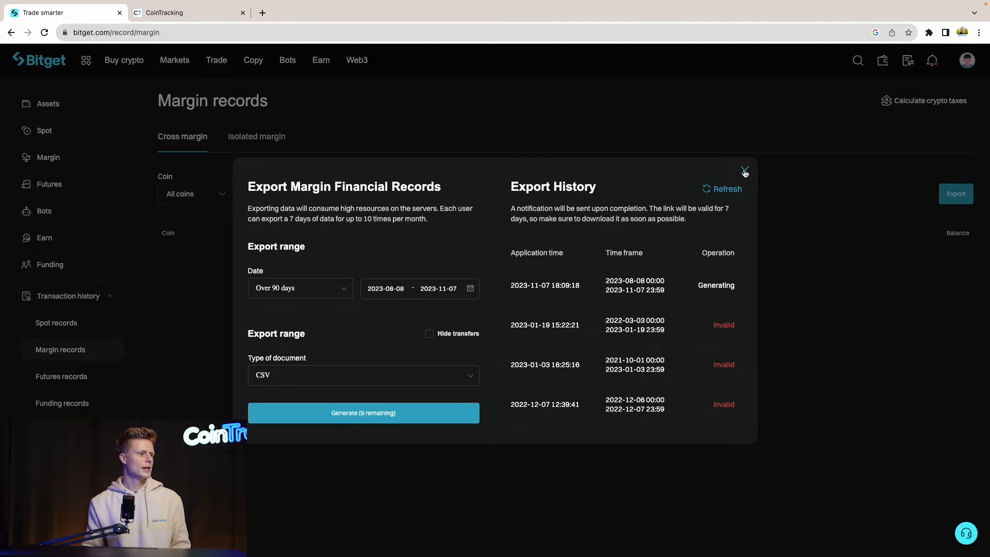
pyautogui.click(61, 377)
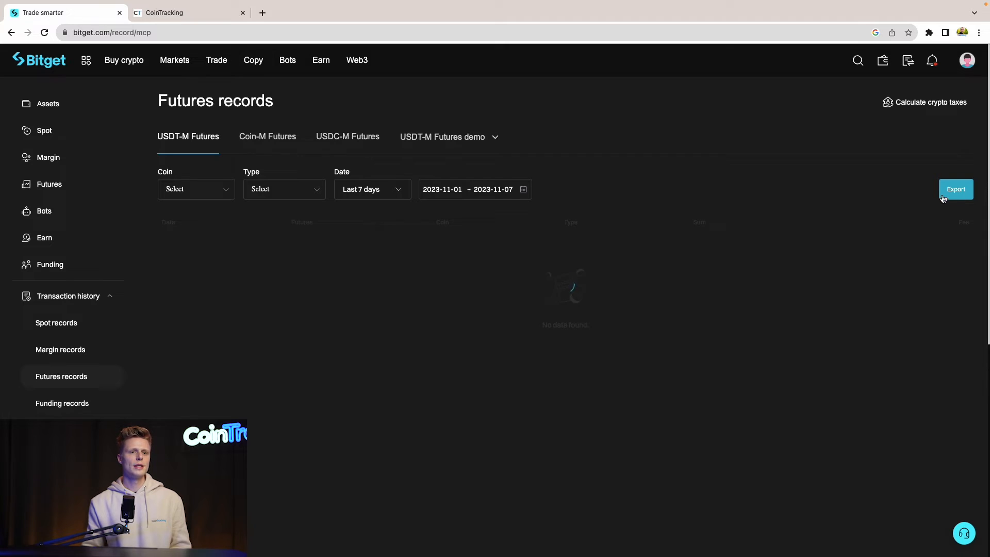
# Generate a futures records CSV for over 90 days, all coins and types, and close the form
pyautogui.click(955, 188)
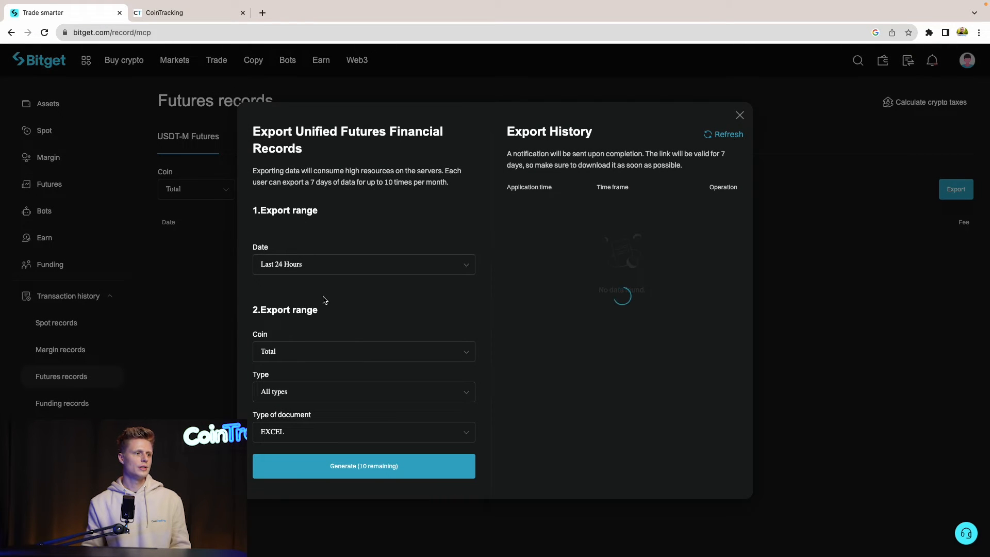
pyautogui.click(303, 264)
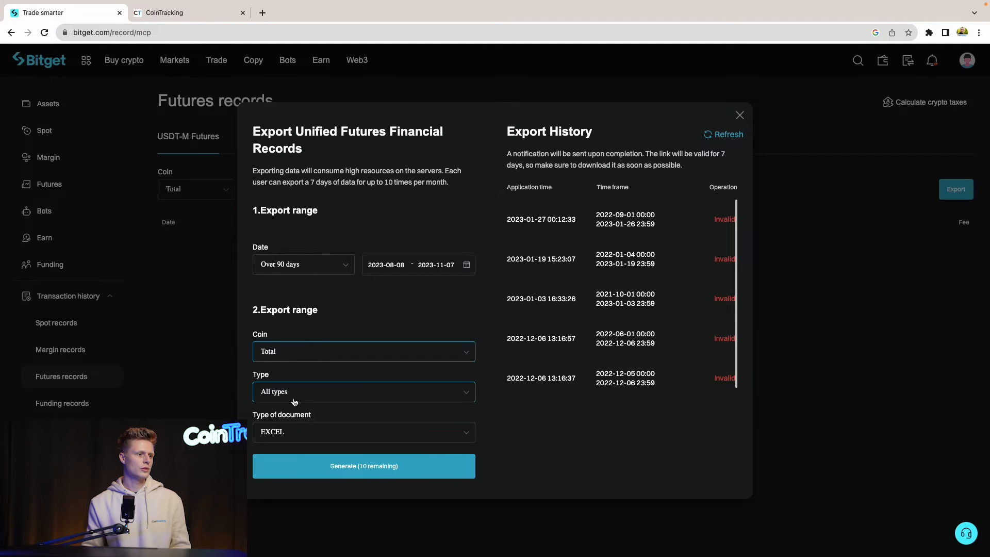
pyautogui.click(363, 351)
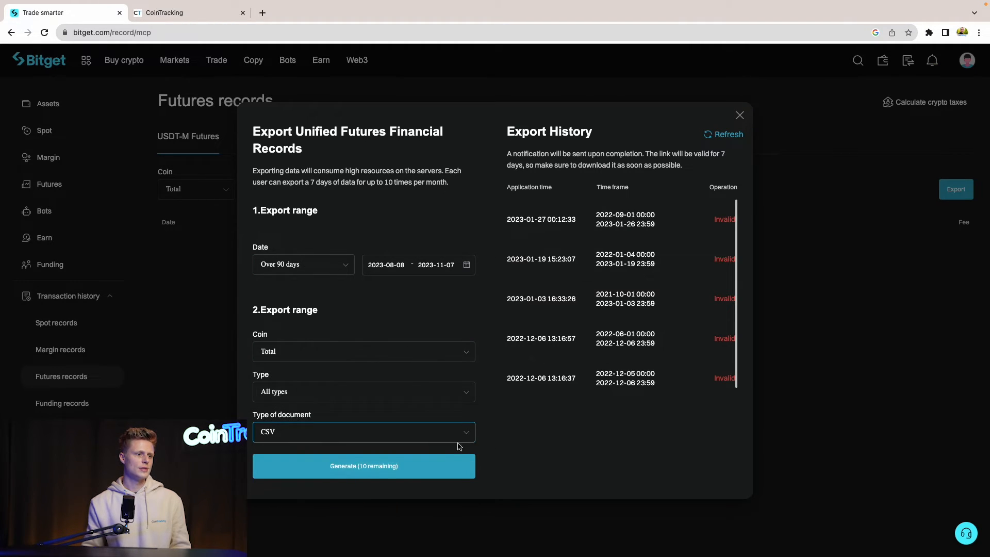
pyautogui.click(364, 465)
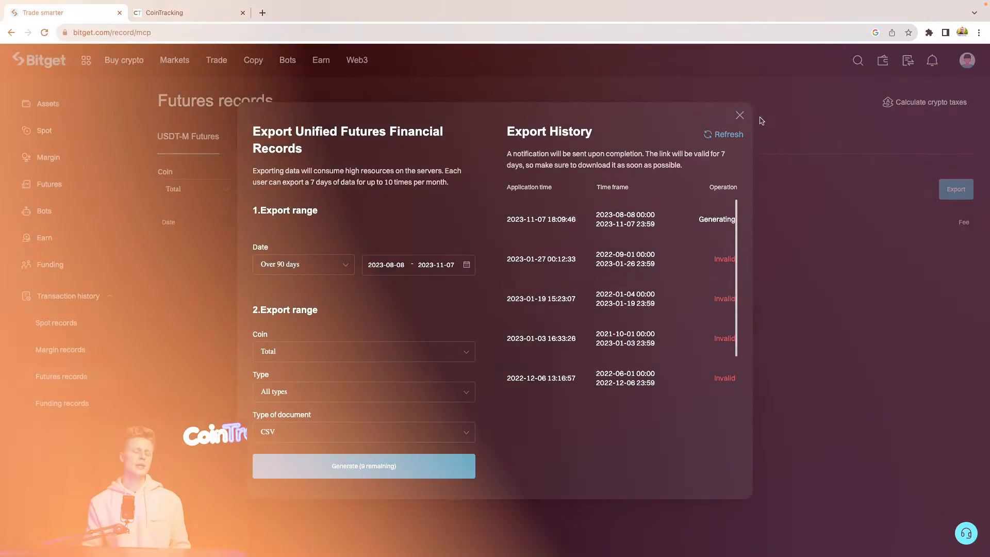
pyautogui.click(189, 12)
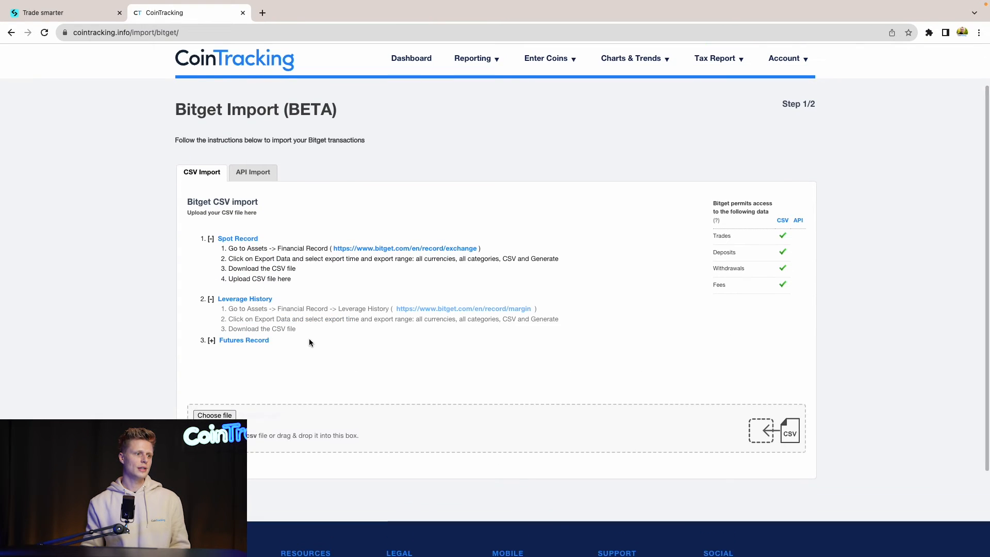
# Expand the Futures Record instructions and scroll to the file upload box
pyautogui.click(212, 339)
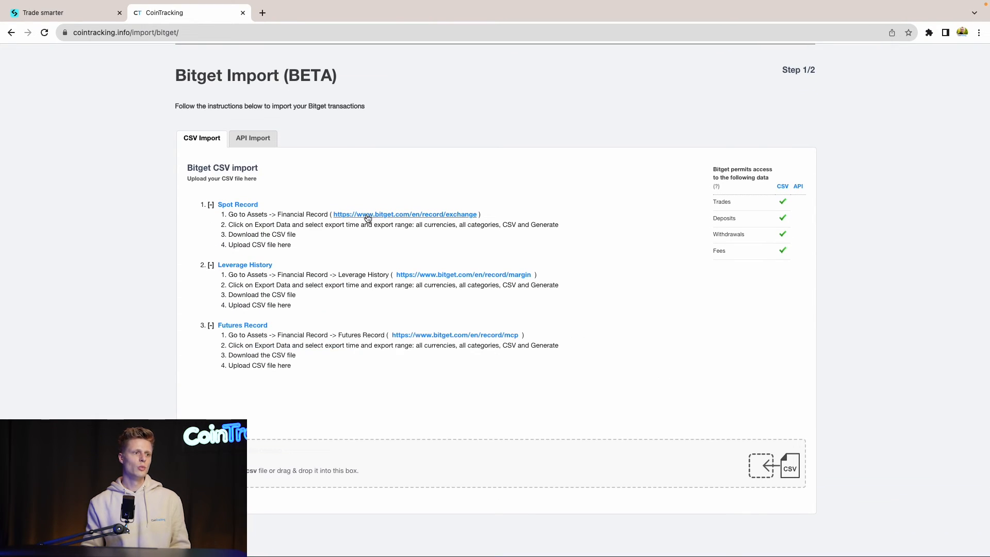
pyautogui.moveTo(385, 224)
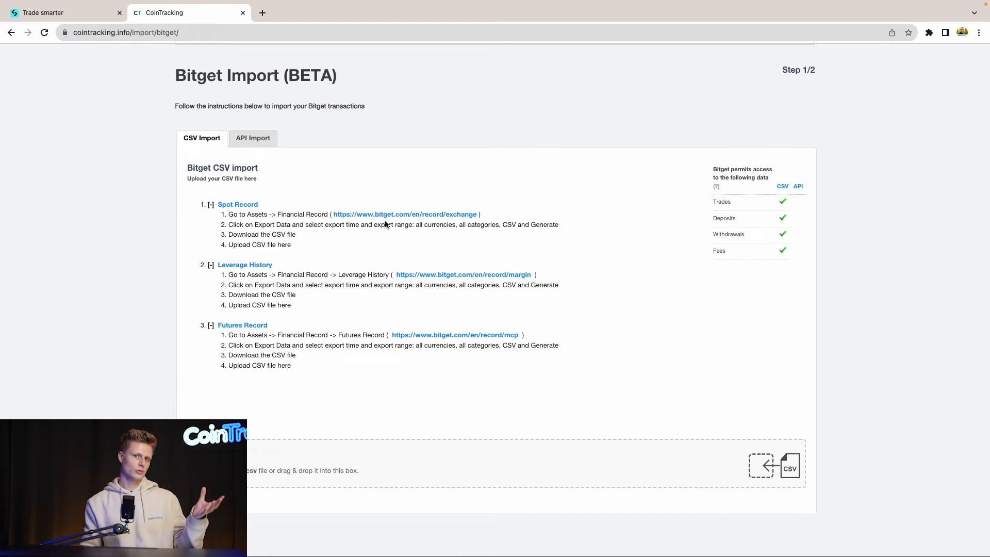
pyautogui.moveTo(404, 215)
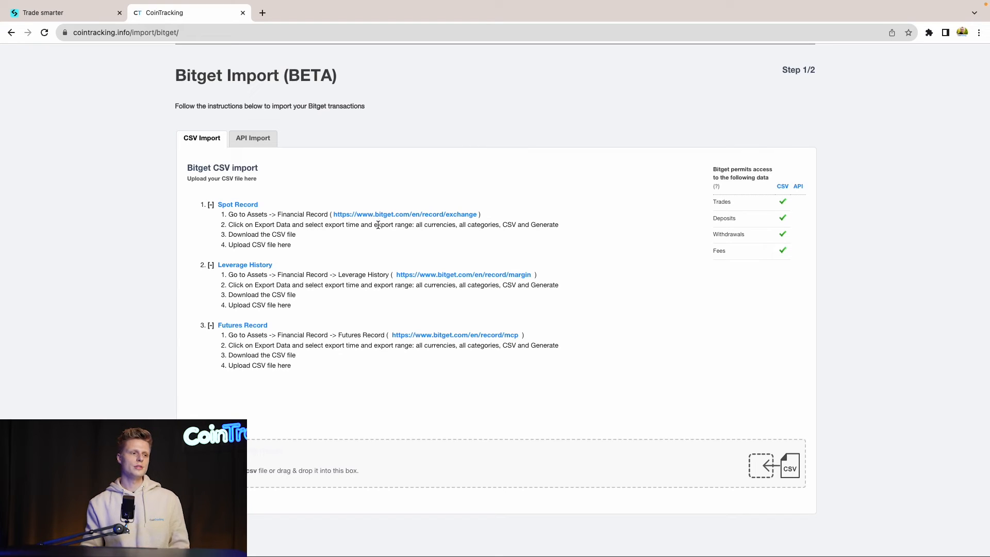
pyautogui.scroll(-3)
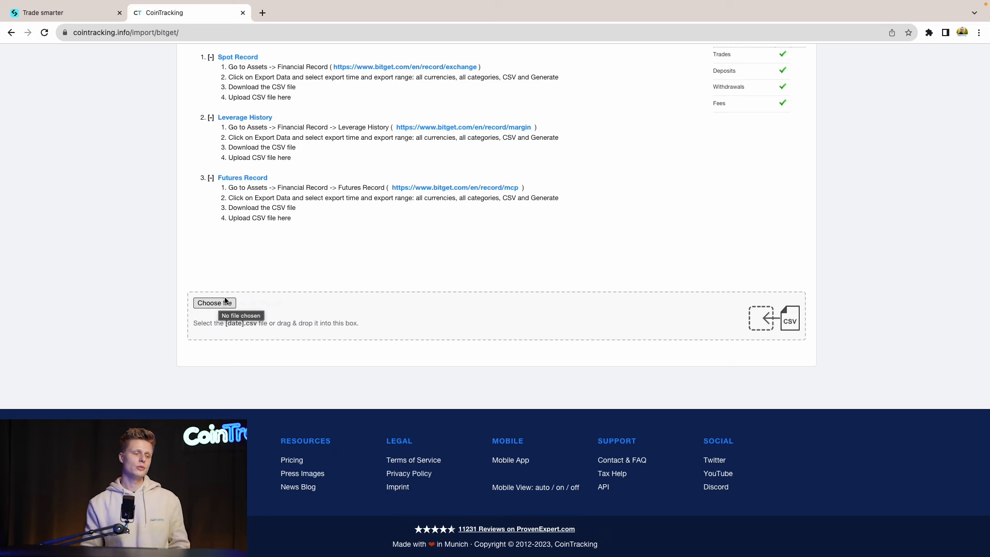
pyautogui.moveTo(209, 263)
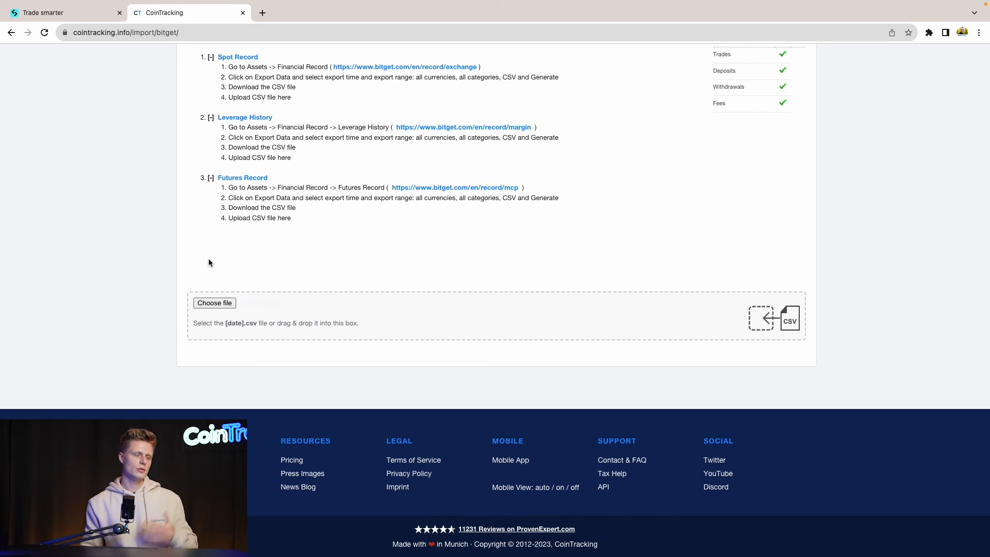
pyautogui.scroll(3)
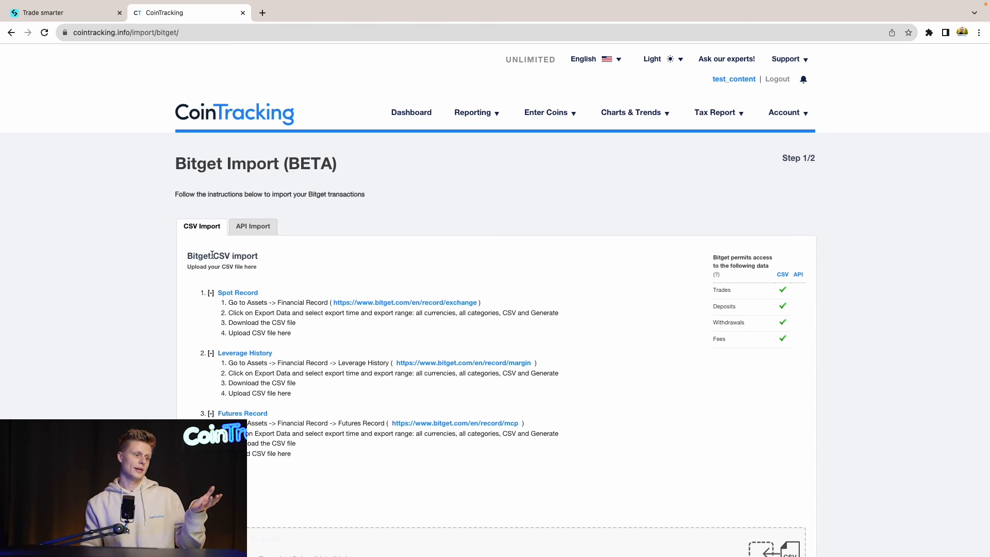